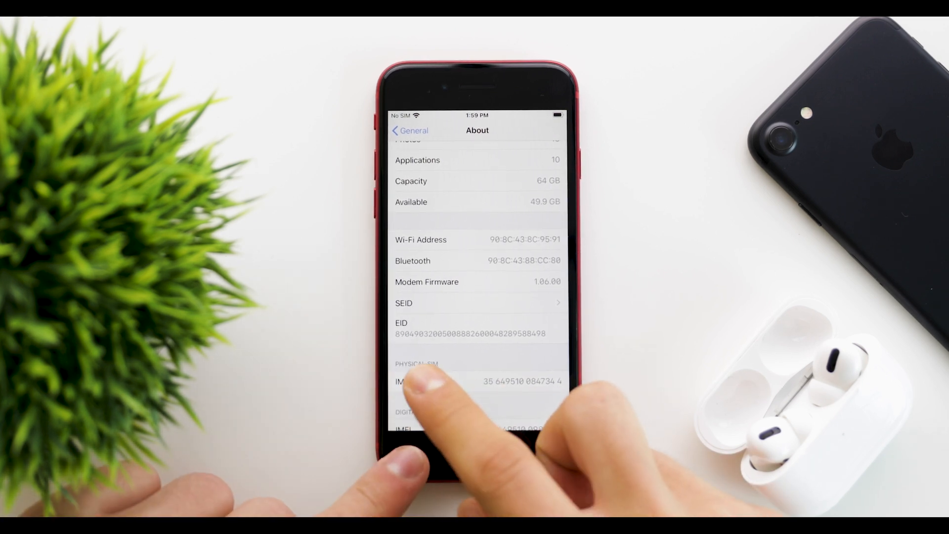
# Back out of About through General to the top-level Settings list
pyautogui.click(409, 131)
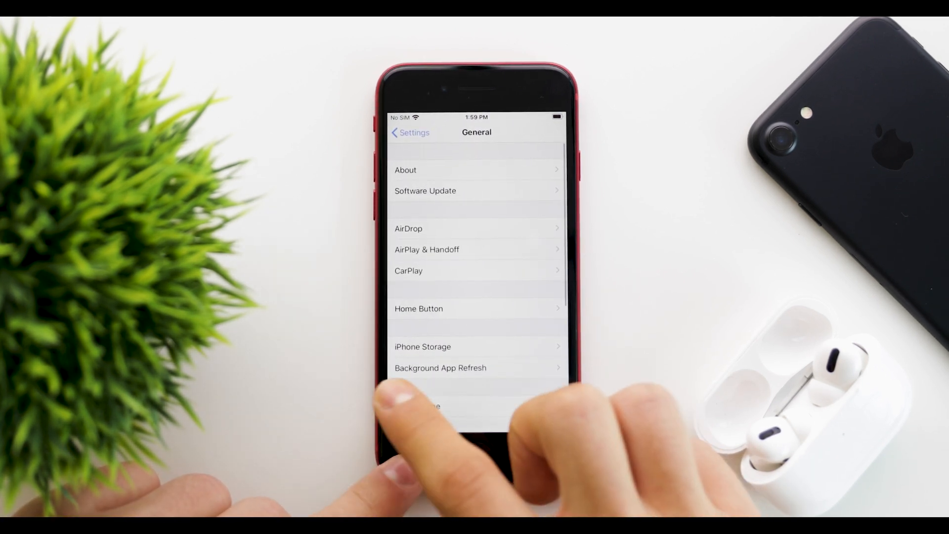
pyautogui.click(410, 131)
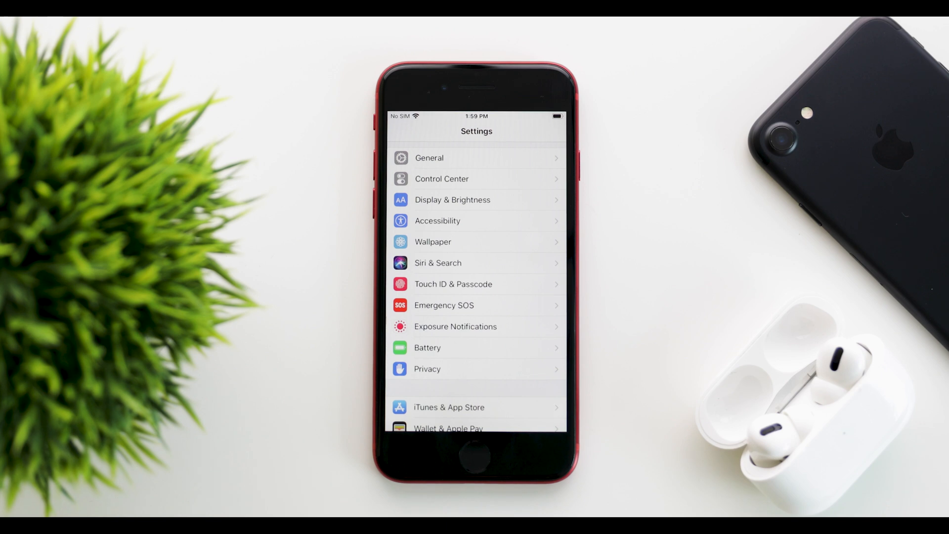
# Read and dismiss the 'How Exposure Notifications work' explanation from the Exposure Notifications page
pyautogui.click(455, 327)
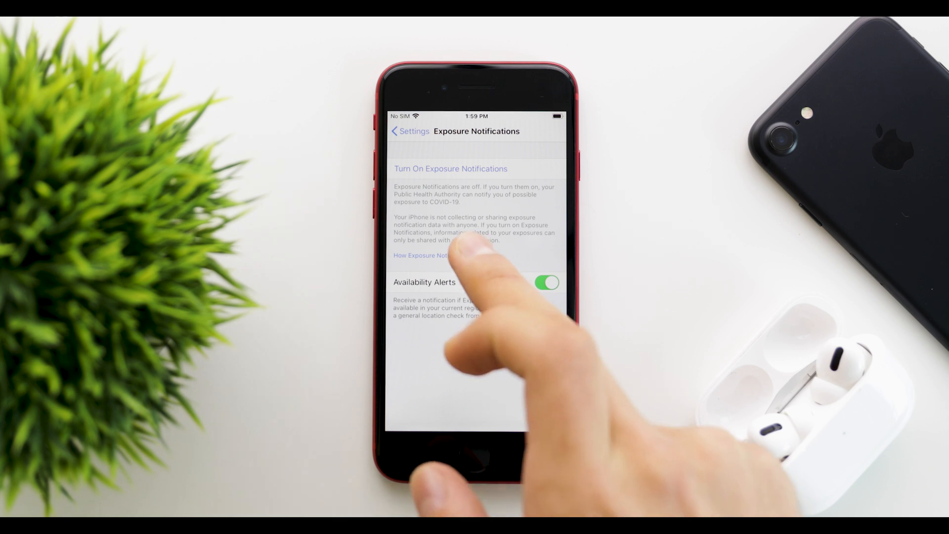
pyautogui.click(424, 255)
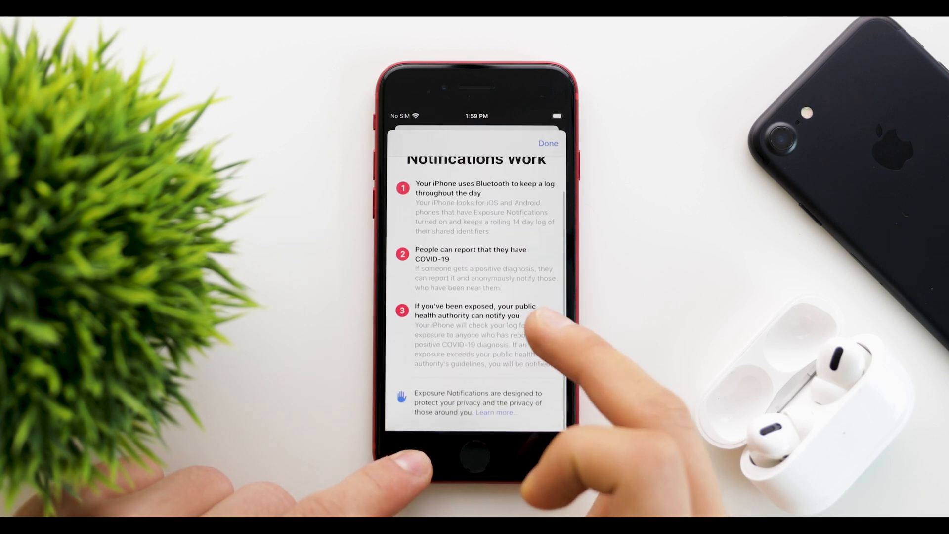
pyautogui.scroll(-3)
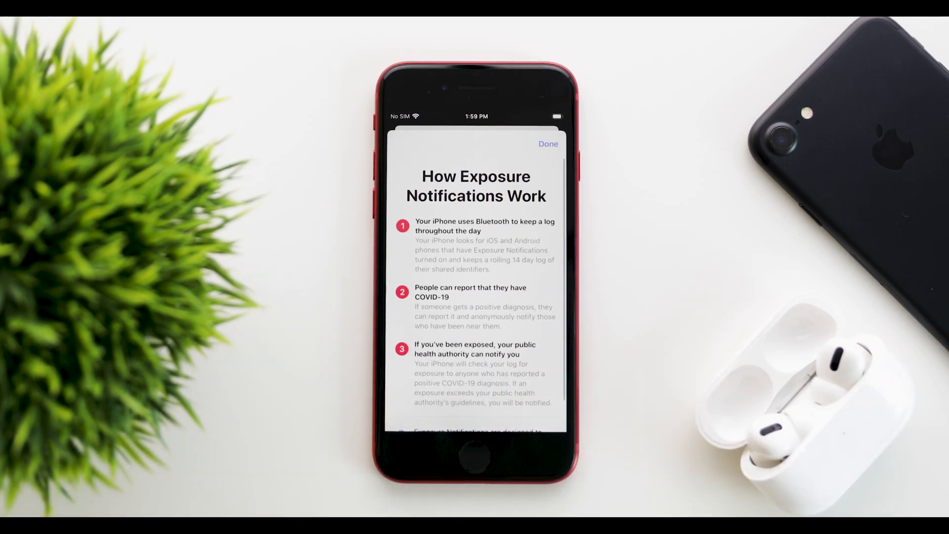
pyautogui.click(548, 143)
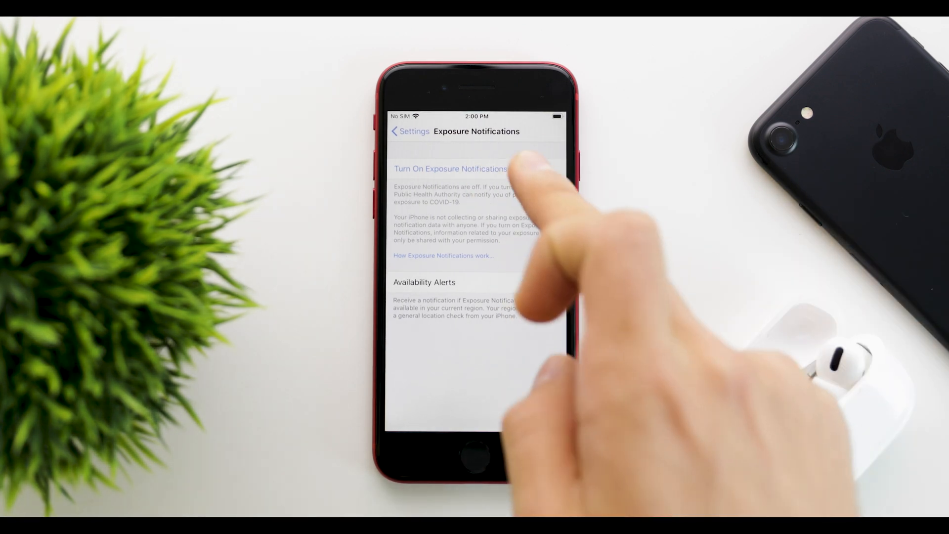
# Turn on Exposure Notifications, continue to region selection and scroll the country list
pyautogui.click(451, 169)
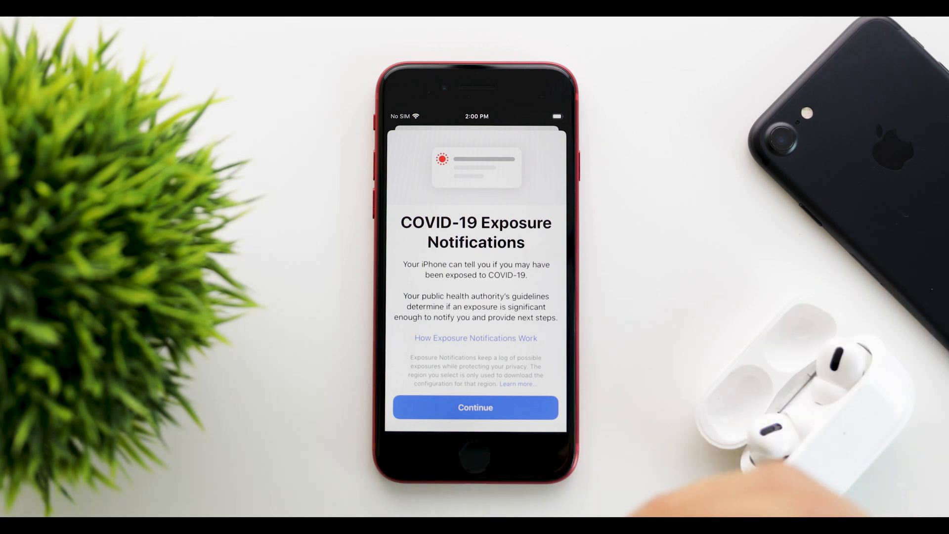
pyautogui.click(476, 339)
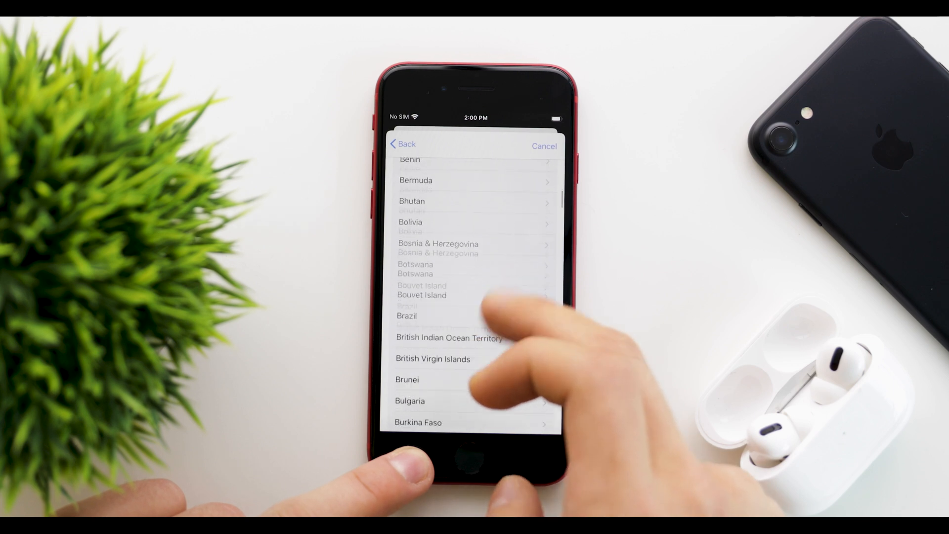
pyautogui.scroll(-3)
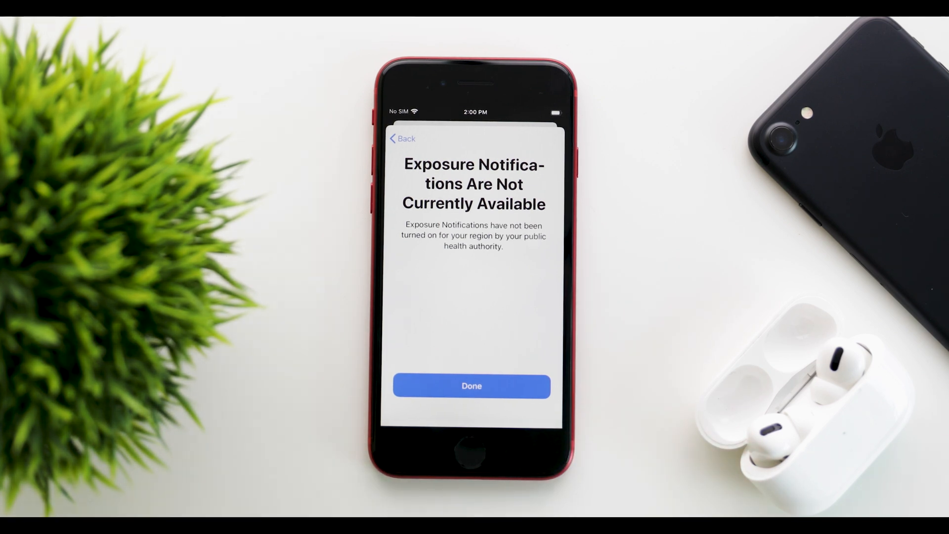
# Dismiss the 'Not Currently Available' notice and return to the iPhone home screen
pyautogui.click(471, 385)
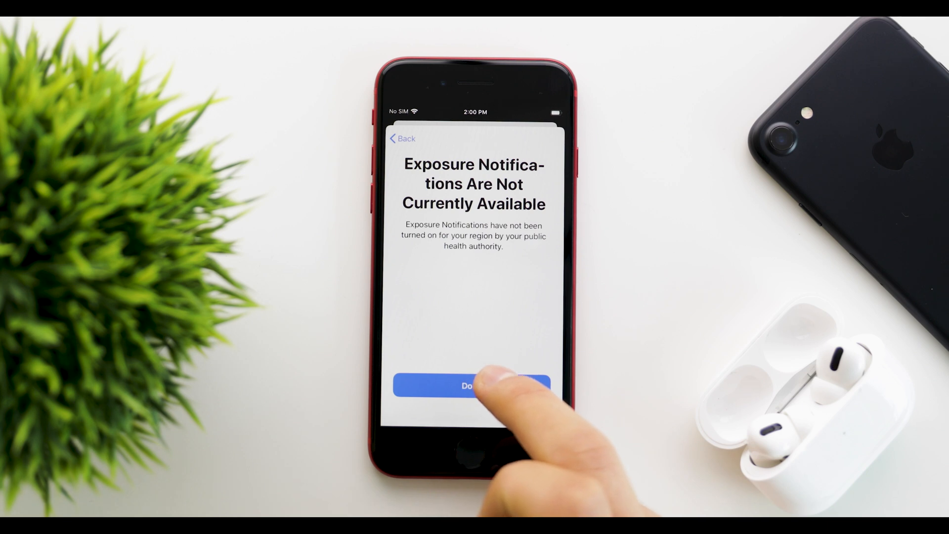
pyautogui.click(474, 387)
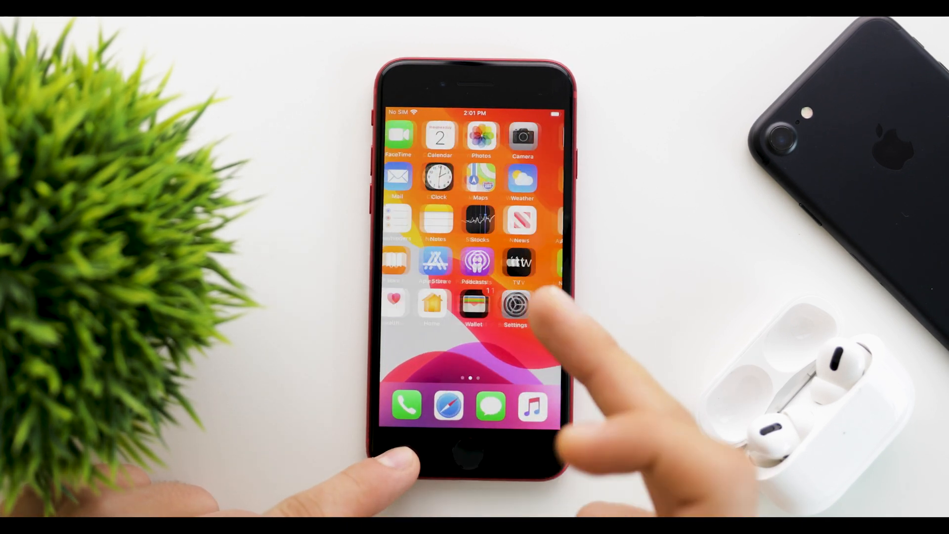
pyautogui.hscroll(3)
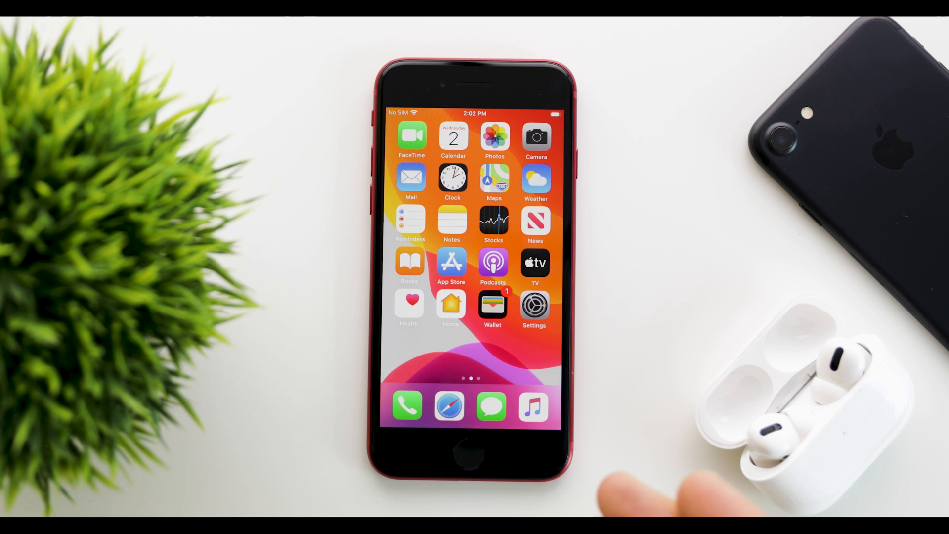
pyautogui.moveTo(696, 485)
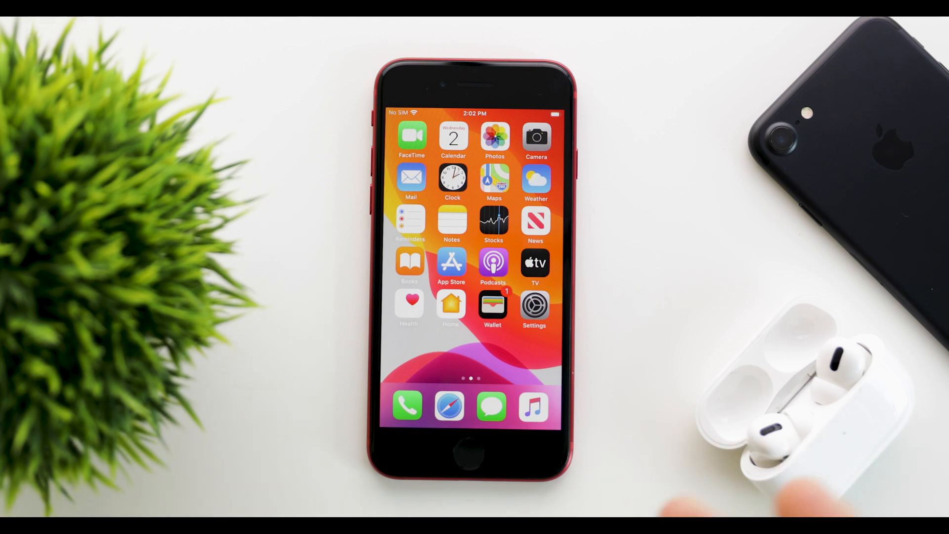